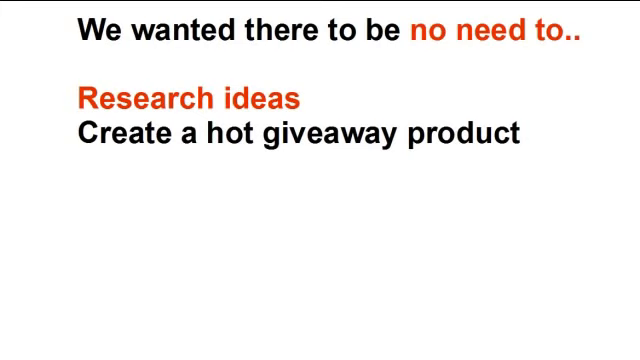
pyautogui.press('right')
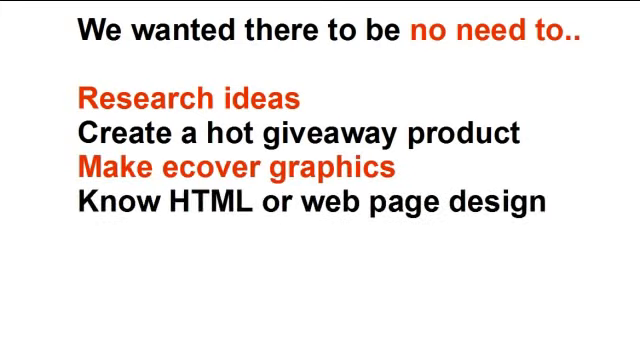
pyautogui.press('right')
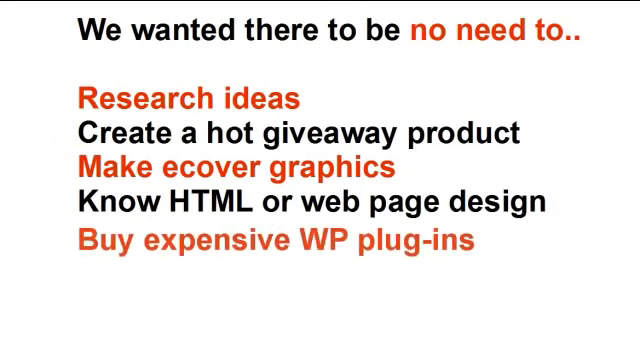